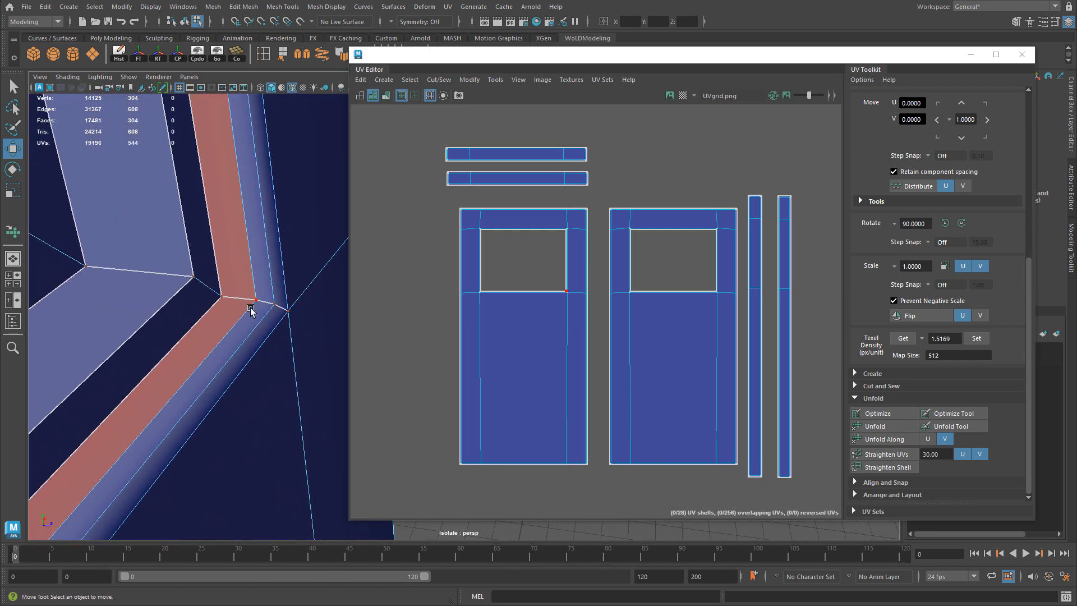
Change the viewport selection mode on the checker-textured window wall mesh
right_click(569, 260)
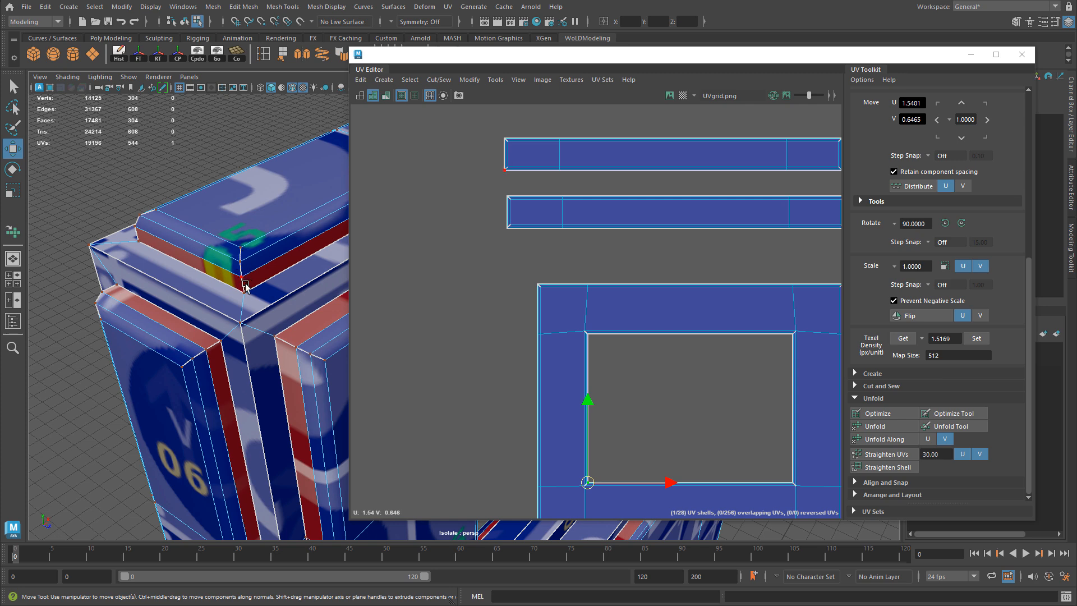
mouse_move(235, 258)
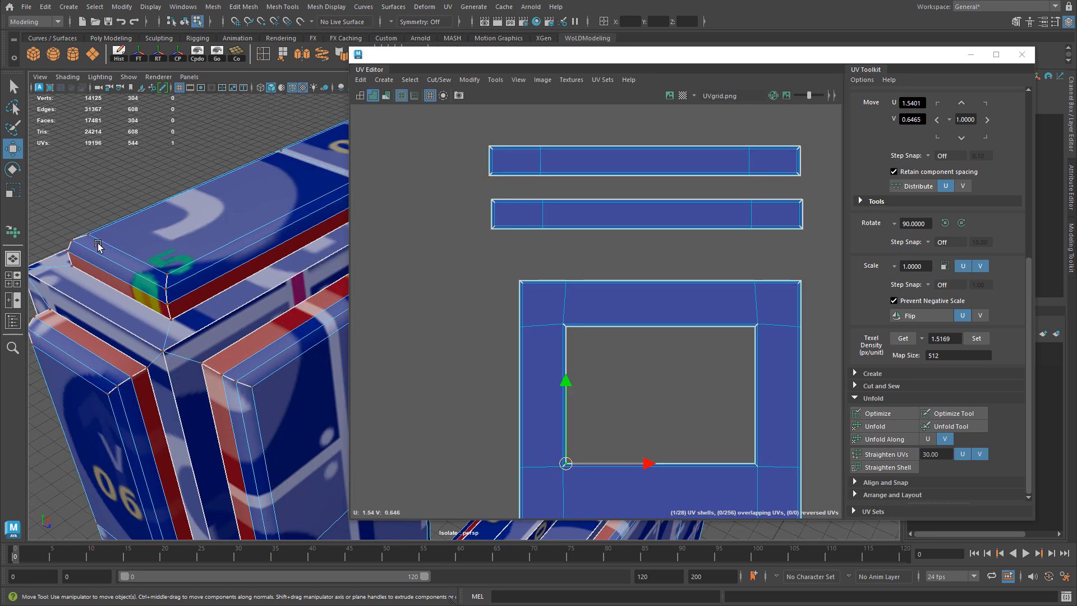
mouse_move(184, 287)
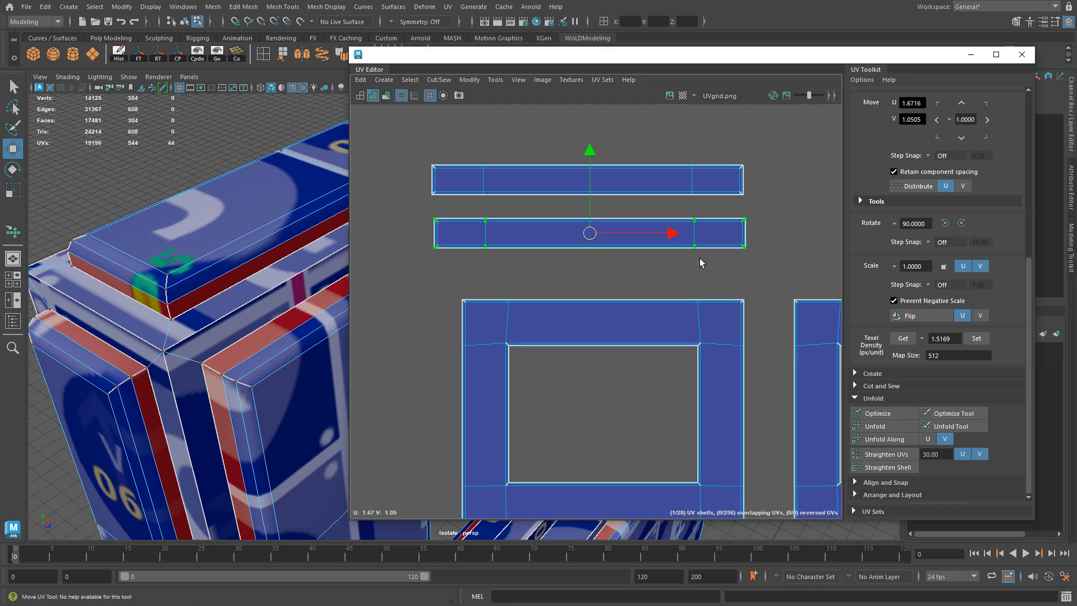
mouse_move(651, 235)
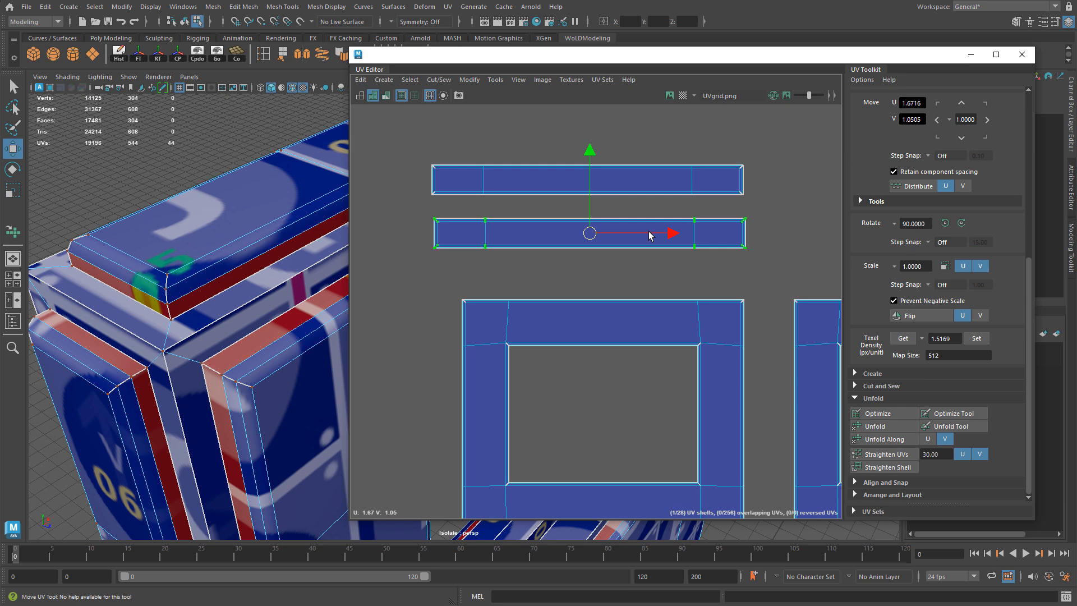
Unfold the narrow trim strip UV shell above the two panel shells with Modify > Unfold
click(469, 79)
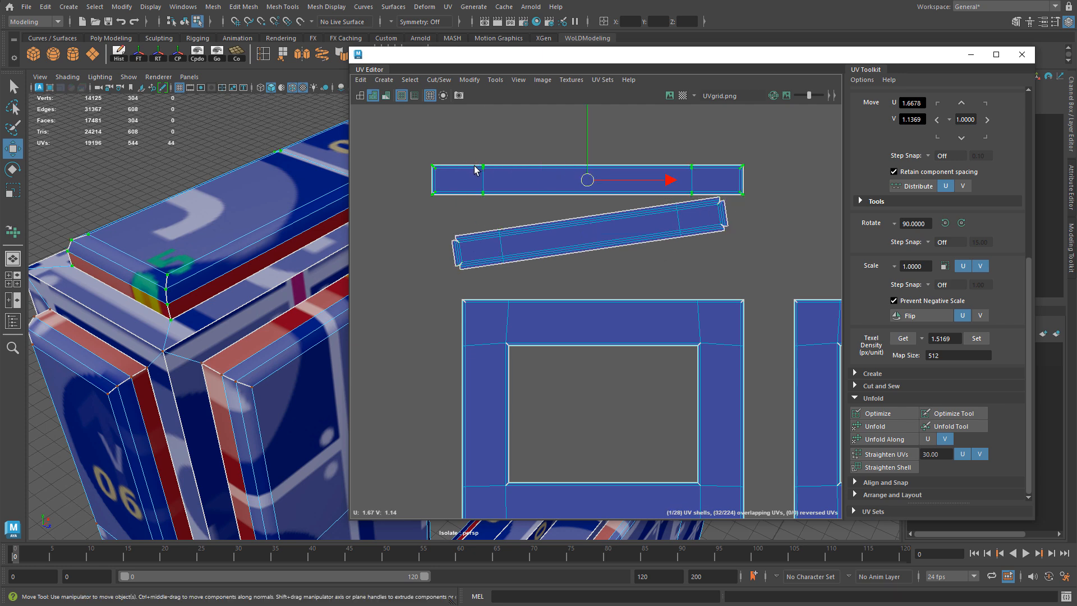
click(469, 79)
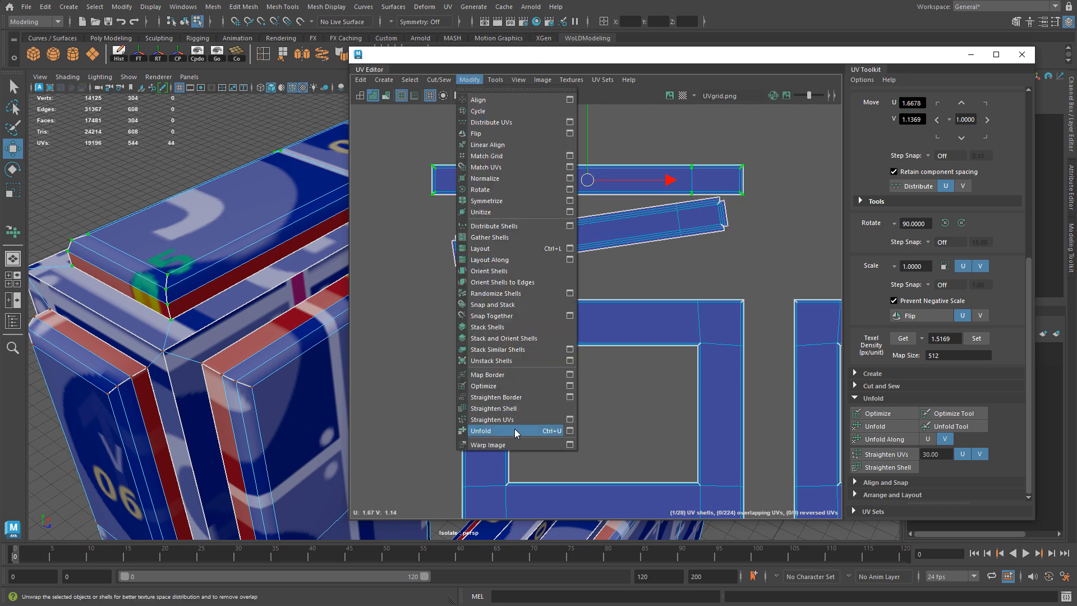
click(481, 430)
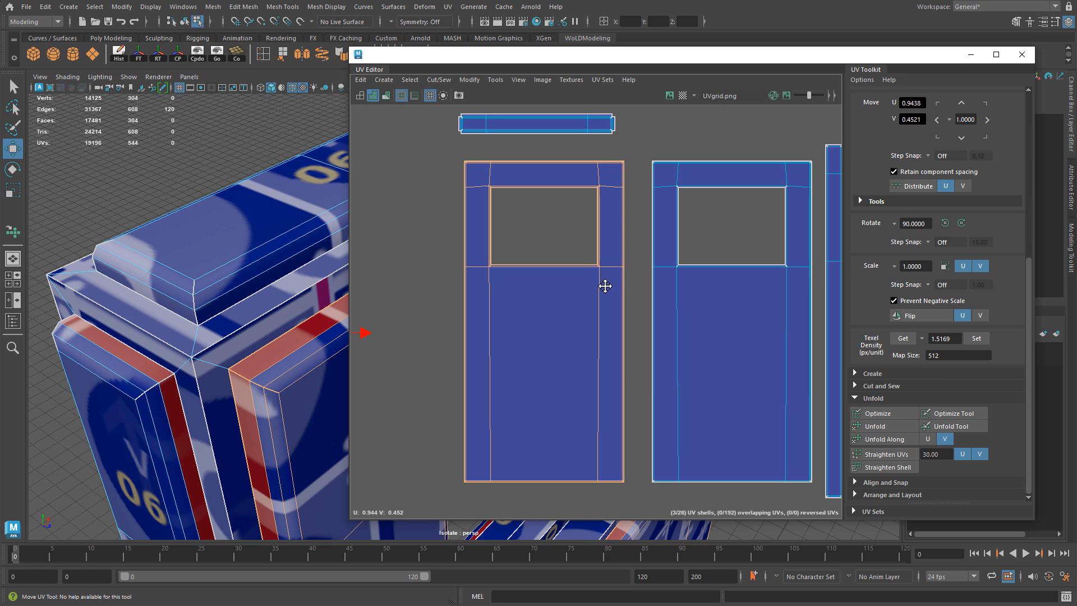
Apply Modify > Unfold to the selected left window-wall UV shell
click(470, 79)
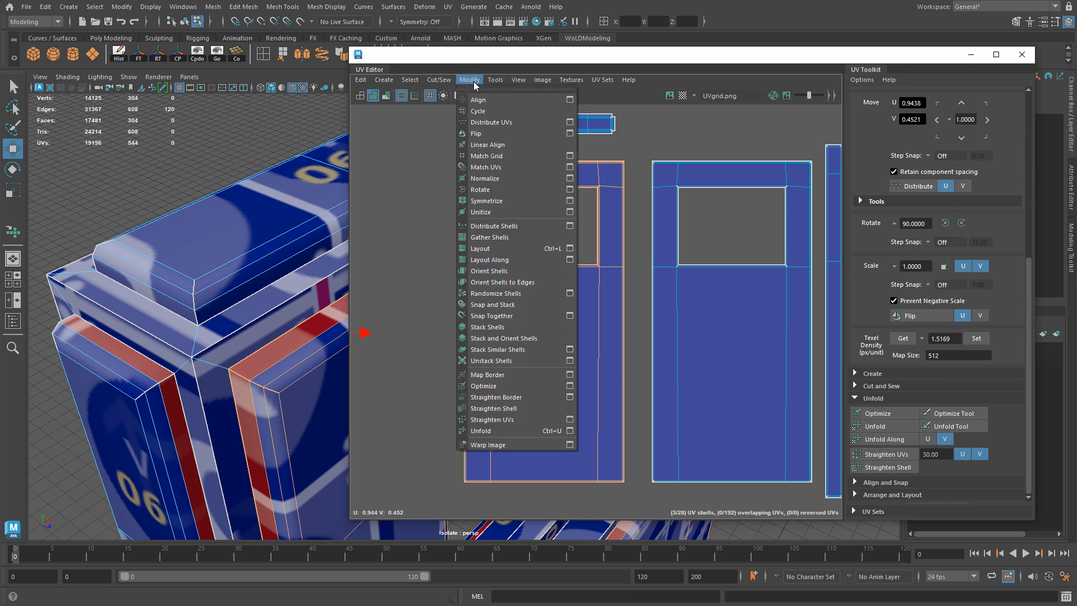
mouse_move(481, 431)
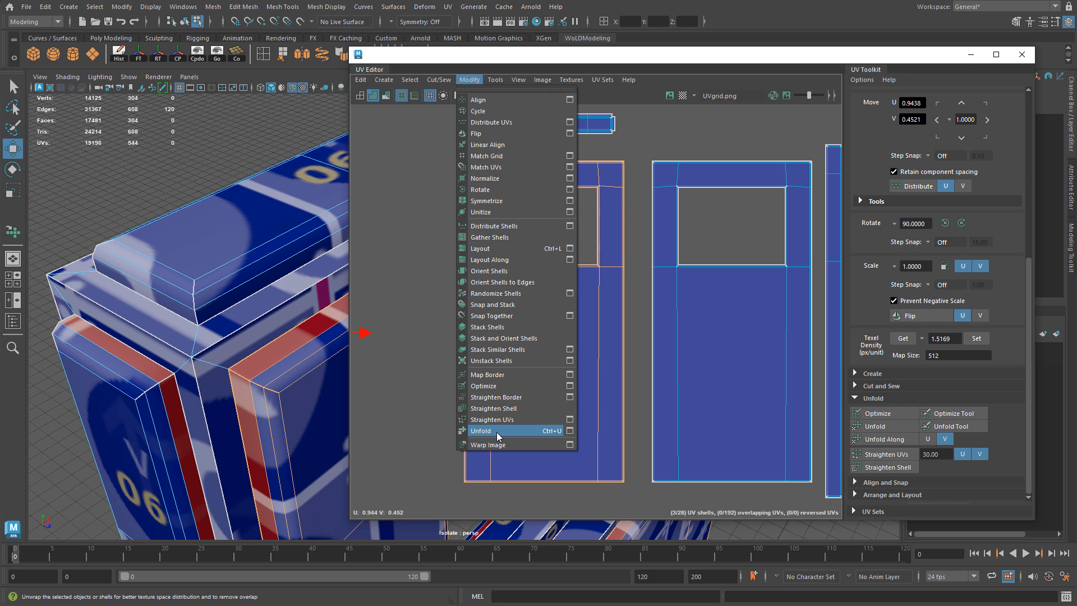
click(495, 79)
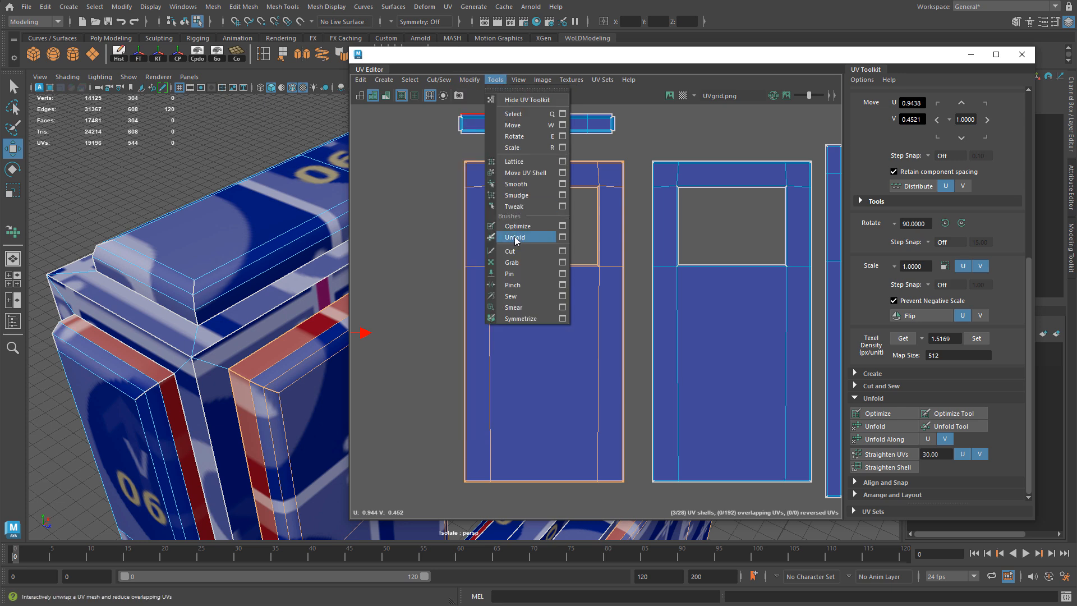
mouse_move(534, 238)
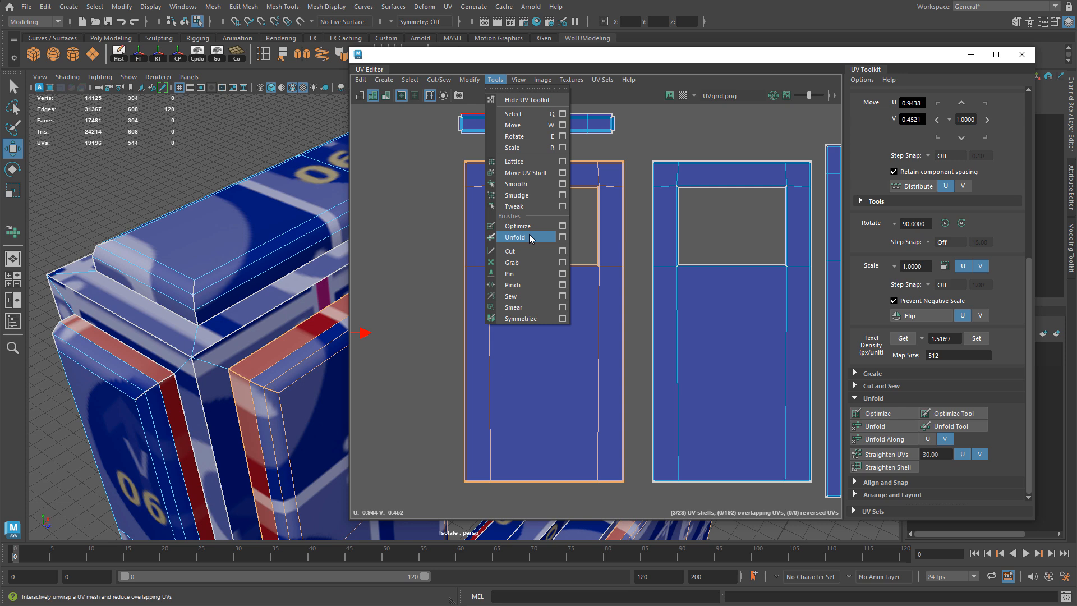
Activate the interactive Unfold UV brush, open its tool settings, and resize the brush
click(514, 237)
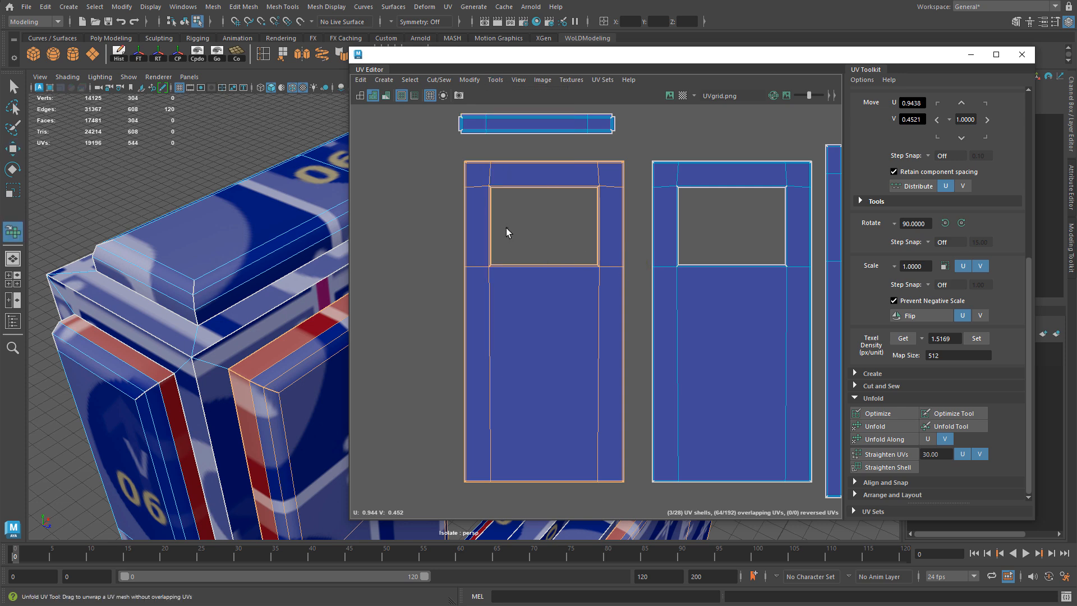
click(469, 79)
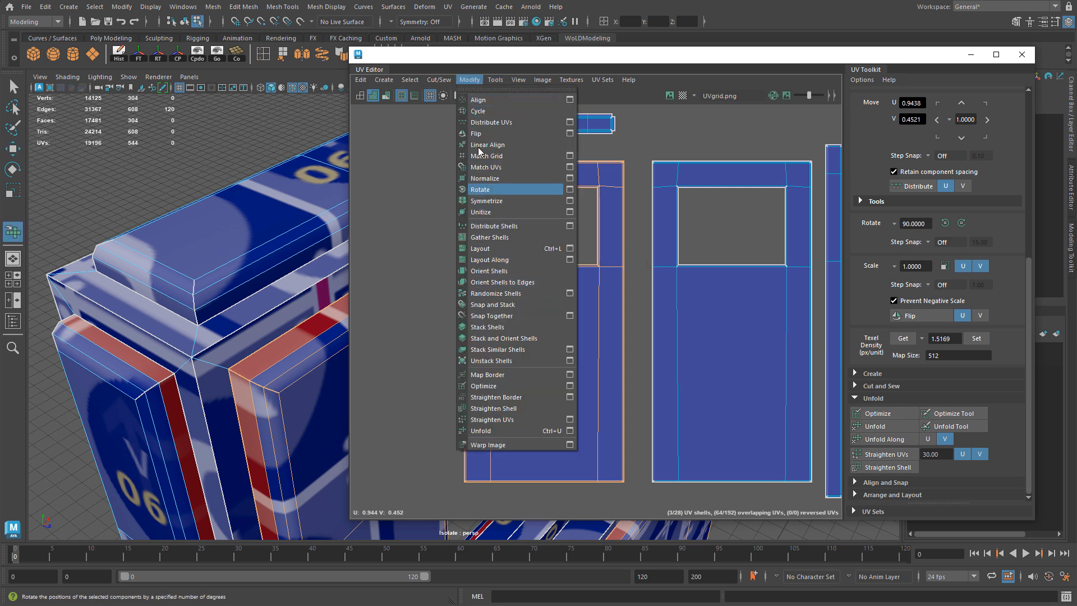
click(494, 79)
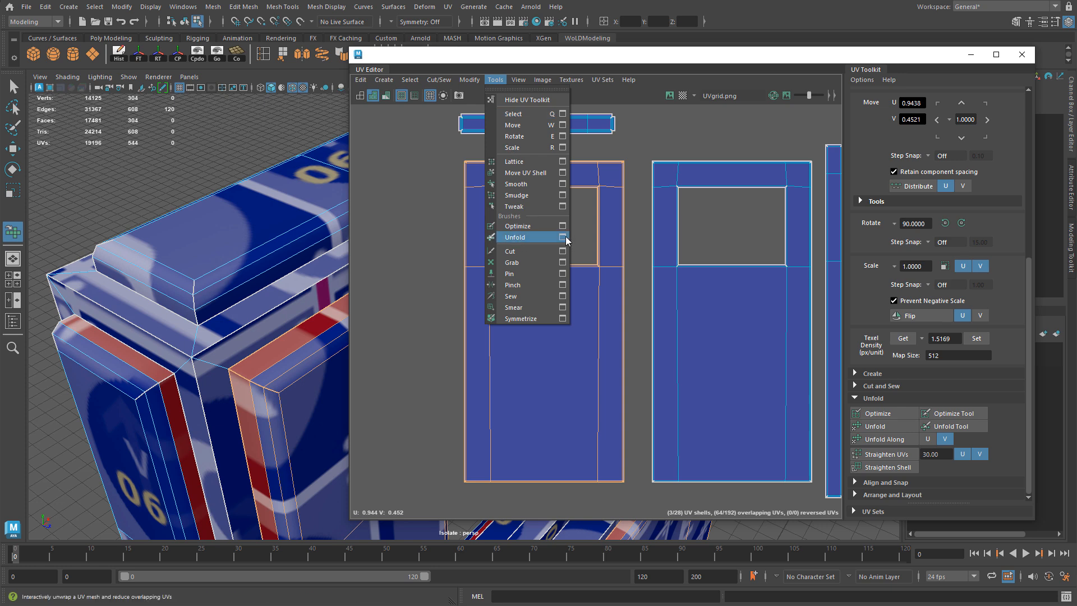
click(514, 236)
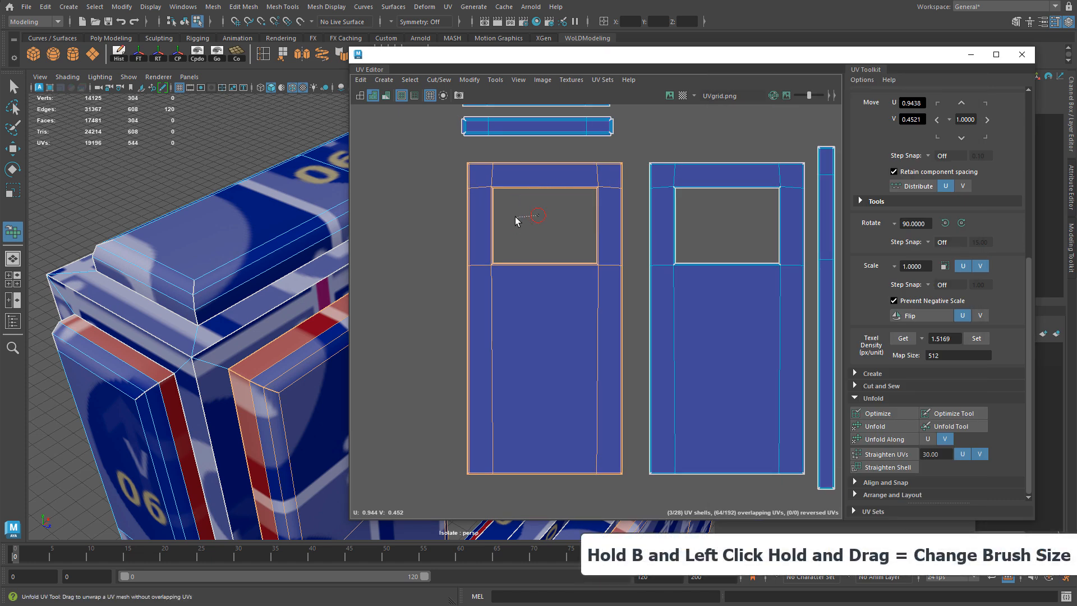
drag(517, 221, 537, 225)
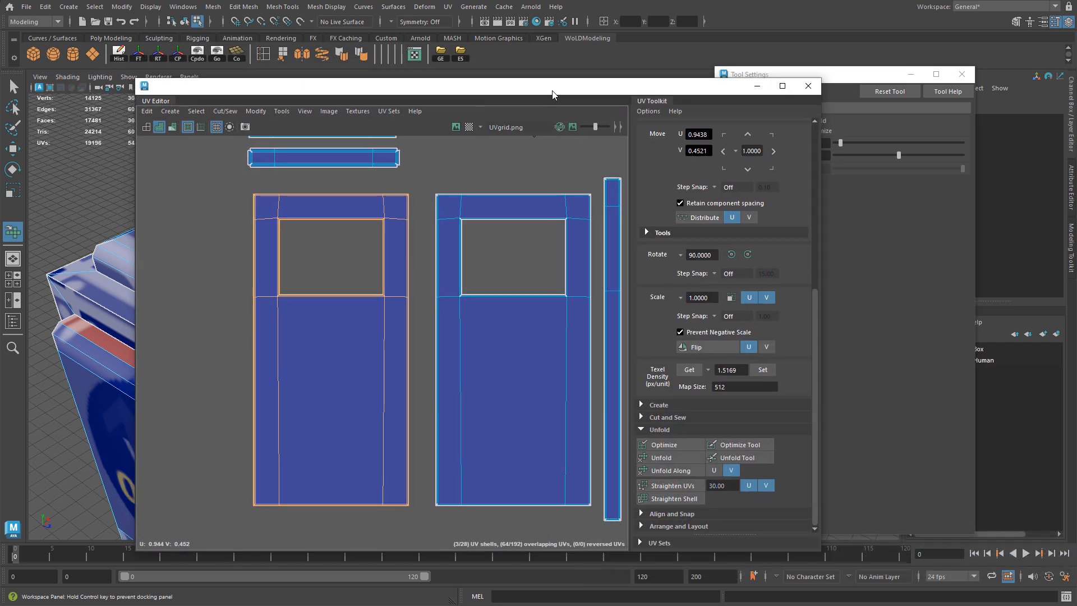
Close the Unfold brush settings to paint on the left wall shell
click(737, 457)
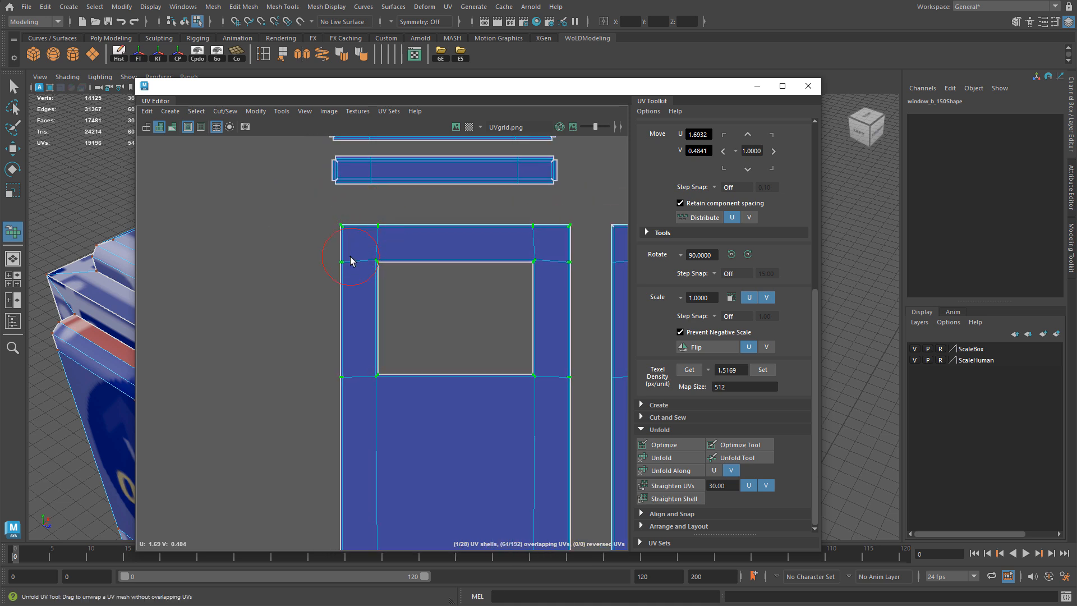
mouse_move(358, 279)
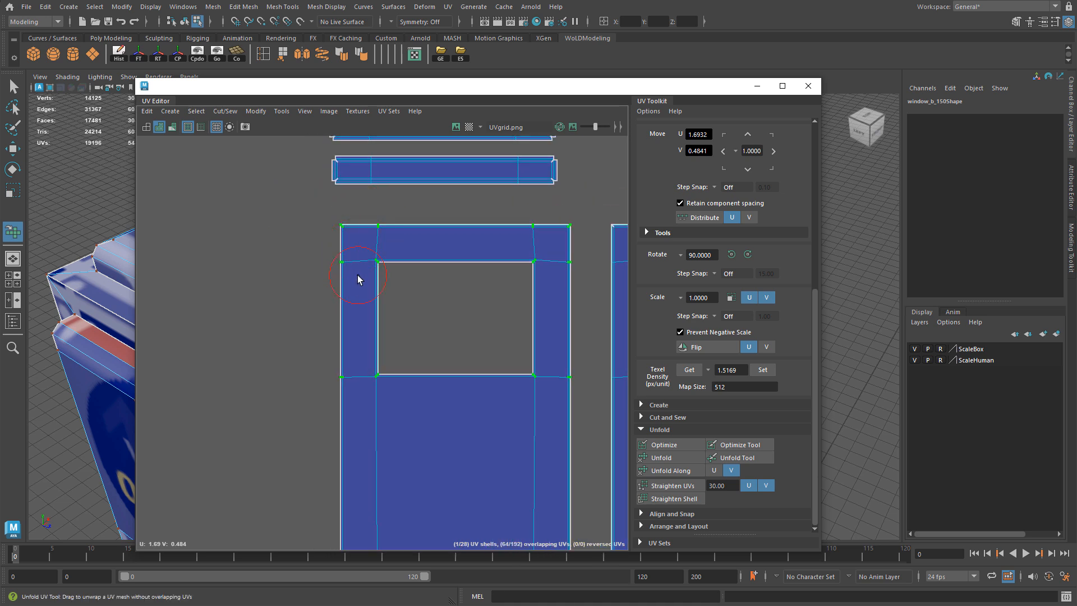
mouse_move(300, 253)
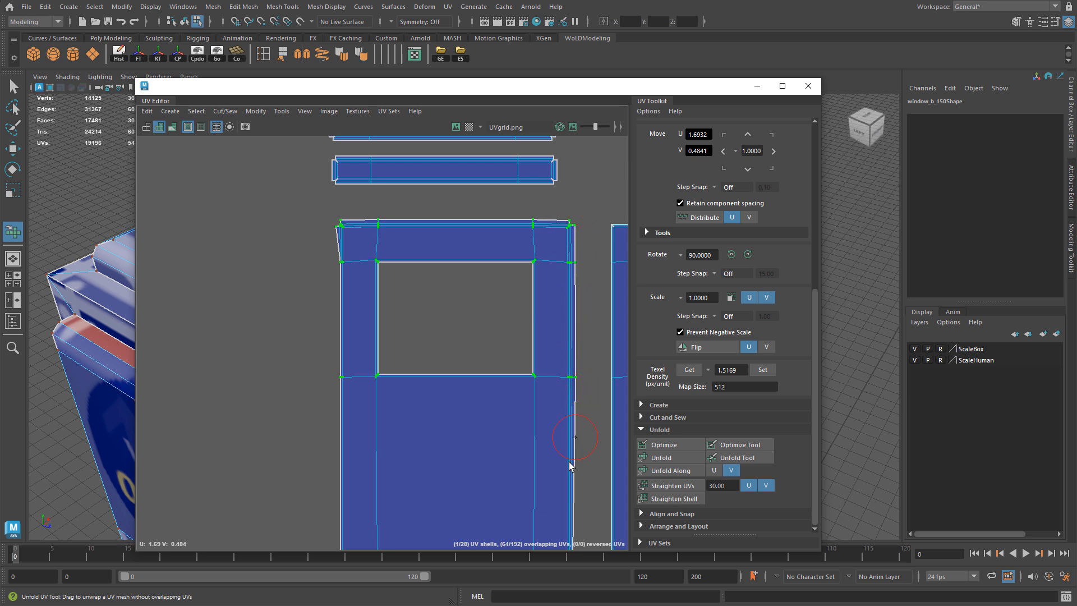
mouse_move(350, 226)
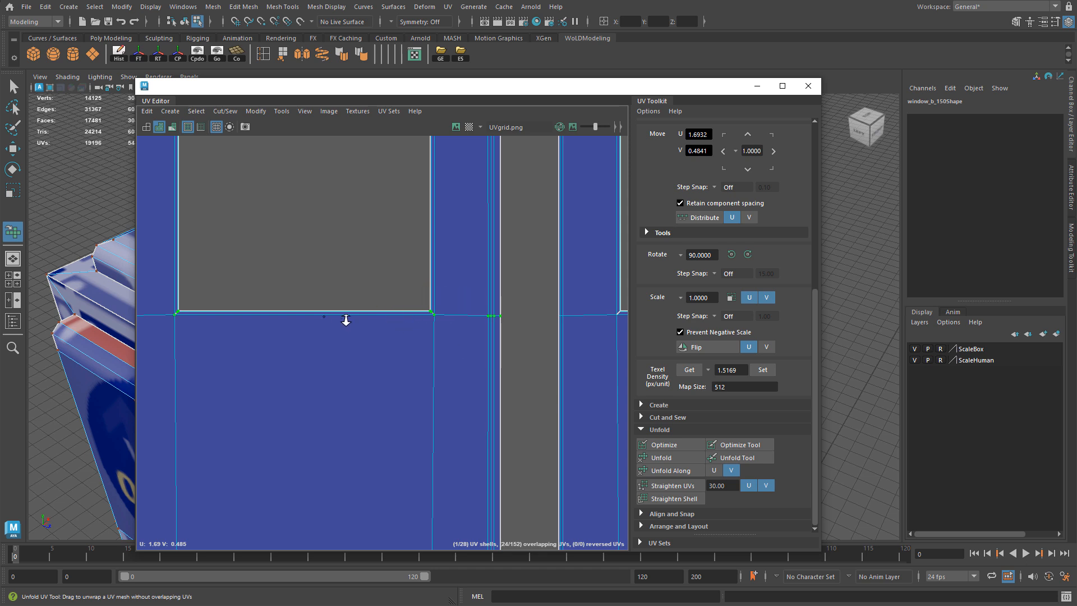
Brush-relax the last overlapping UVs along the inset, then drag the inset corner UV outward
drag(347, 316, 401, 318)
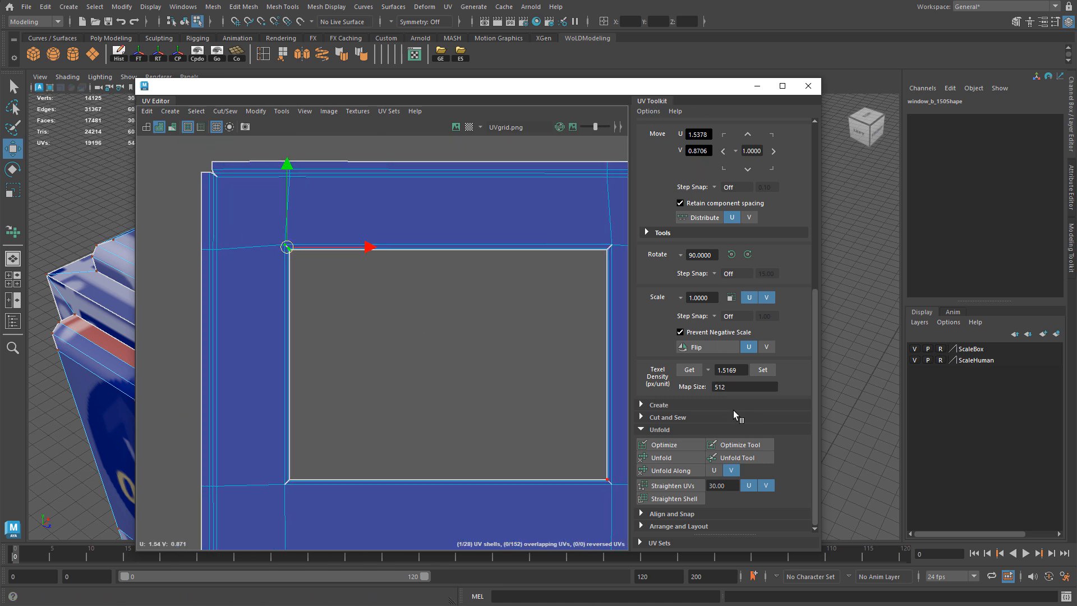
mouse_move(657, 434)
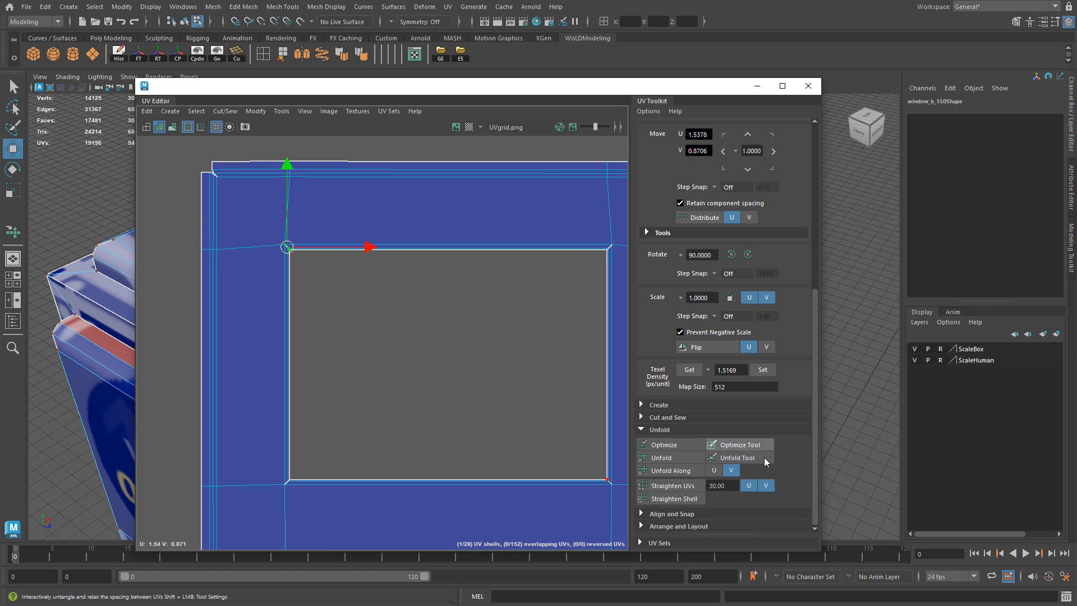
click(666, 470)
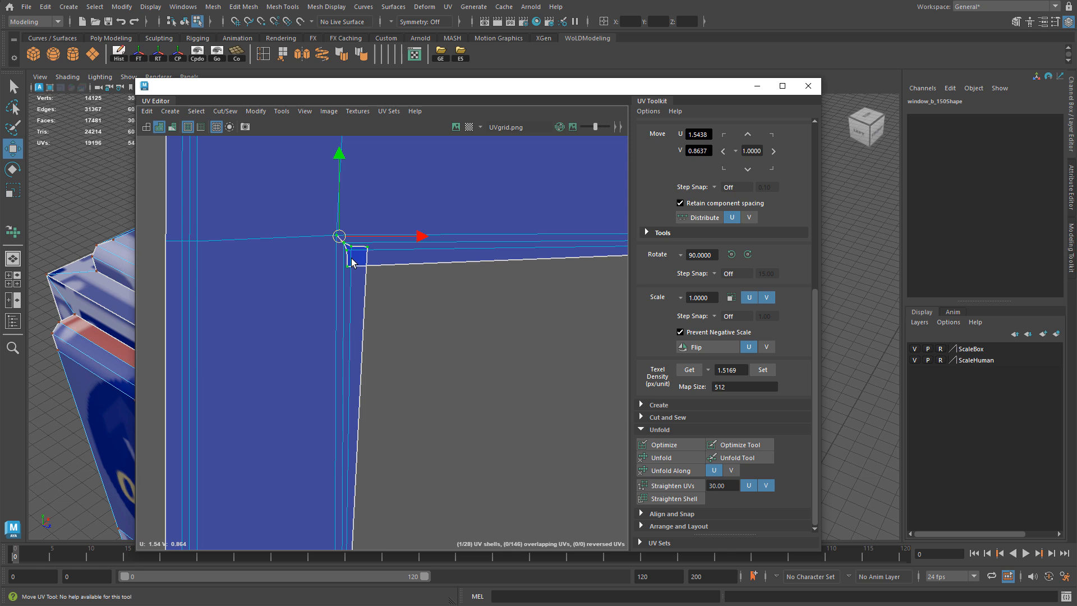
drag(336, 236, 361, 257)
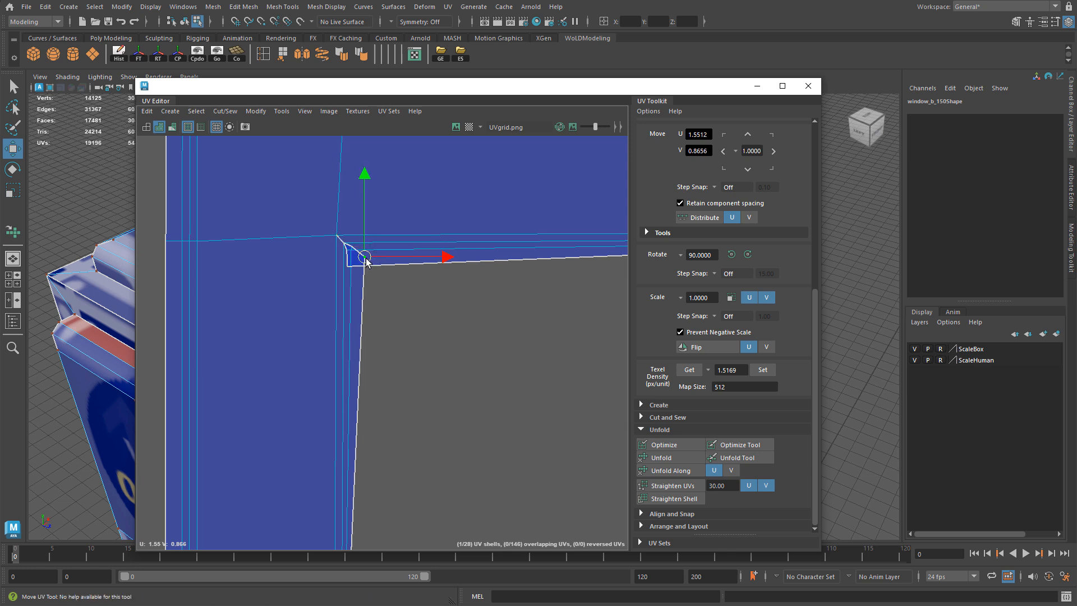
drag(364, 259, 366, 247)
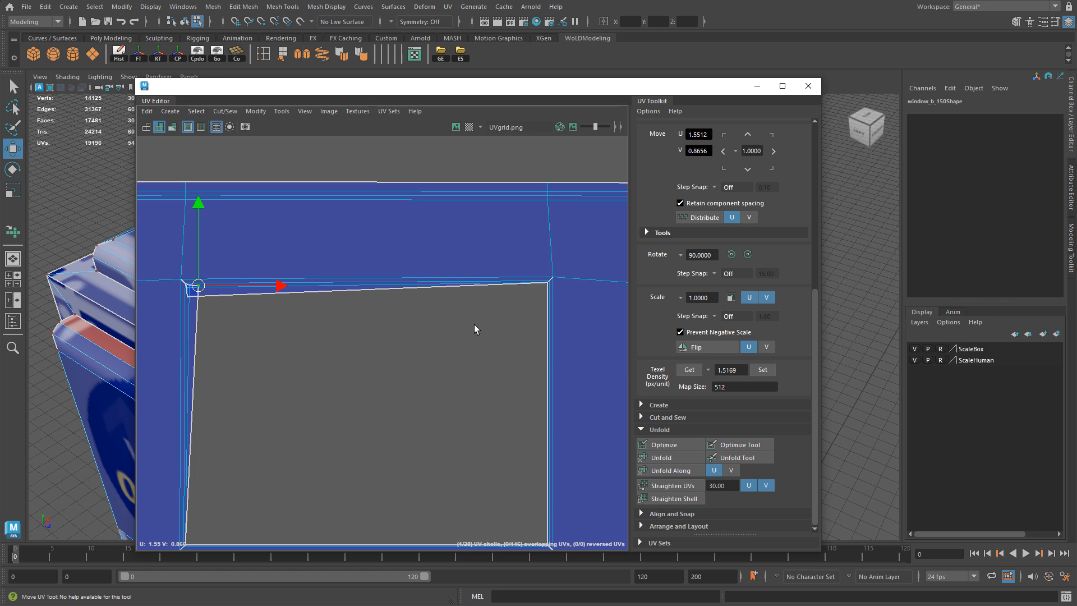
mouse_move(202, 273)
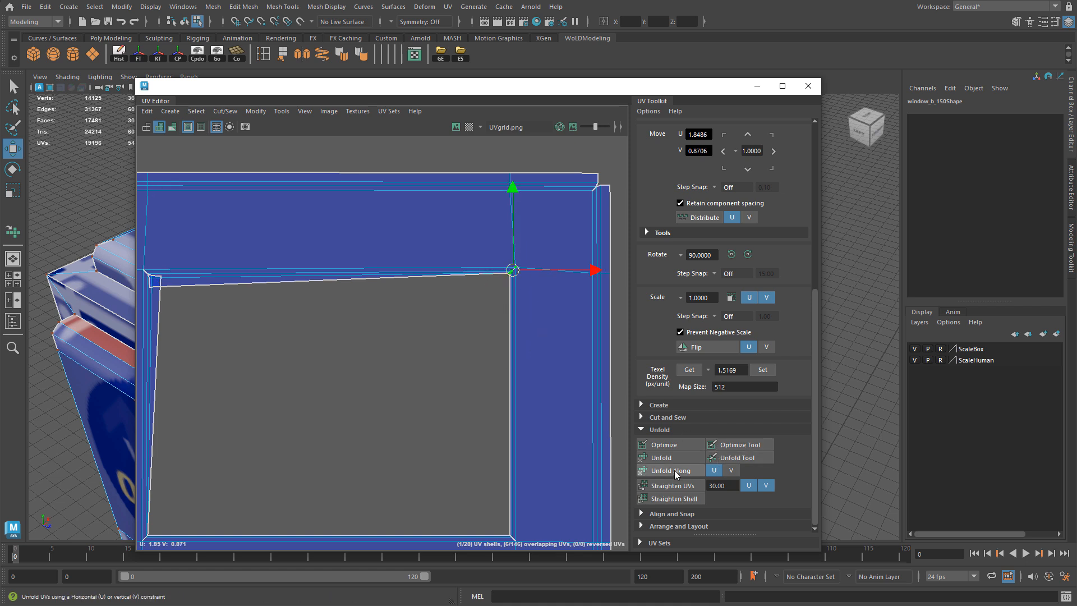
Unfold the left wall shell along U, then select the top trim strip shell
click(731, 471)
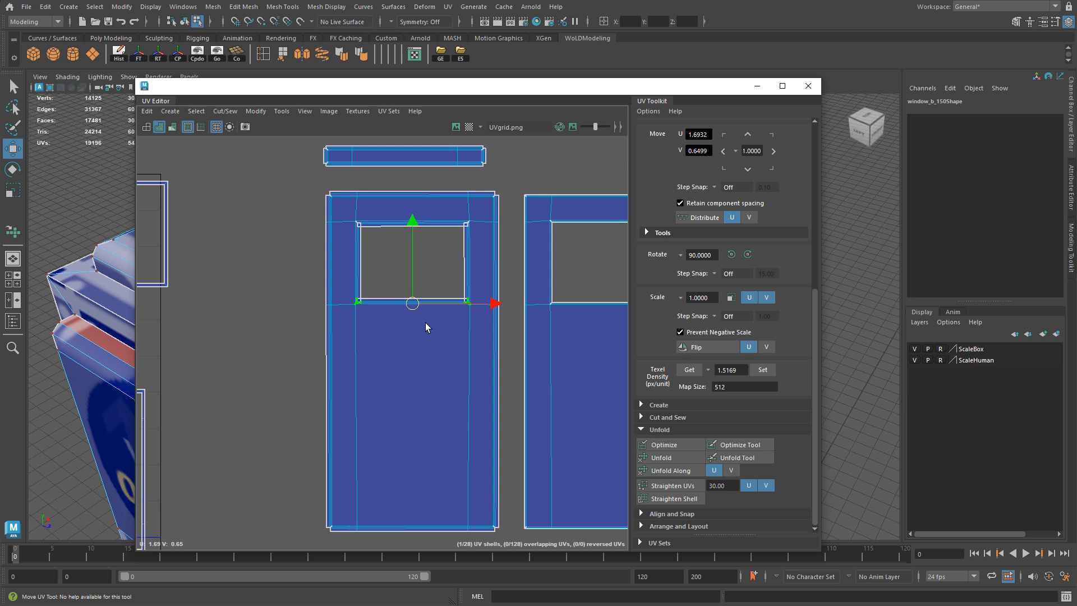
mouse_move(294, 114)
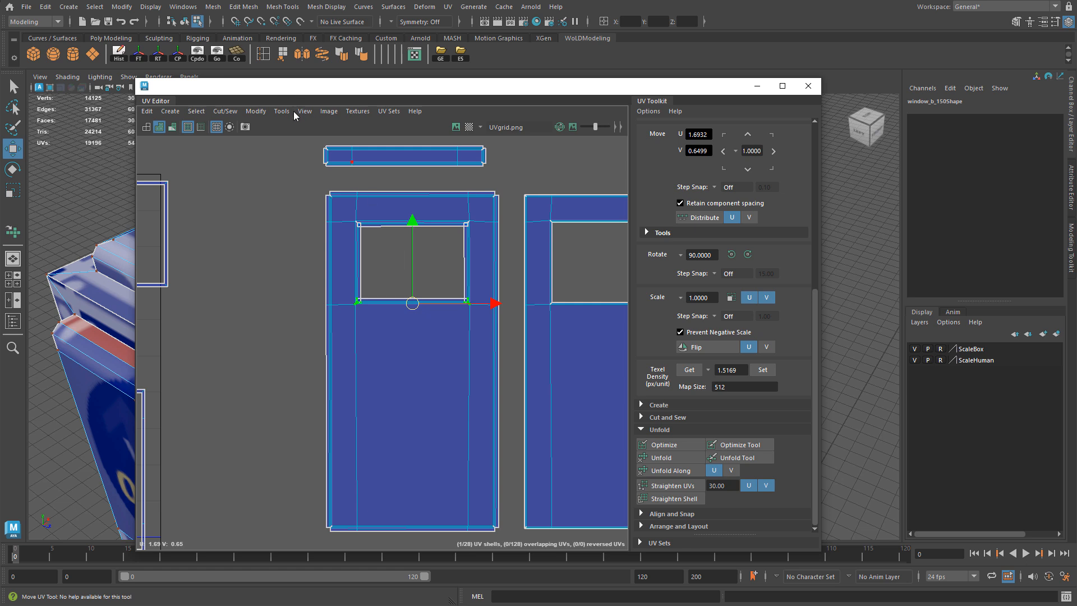
click(281, 110)
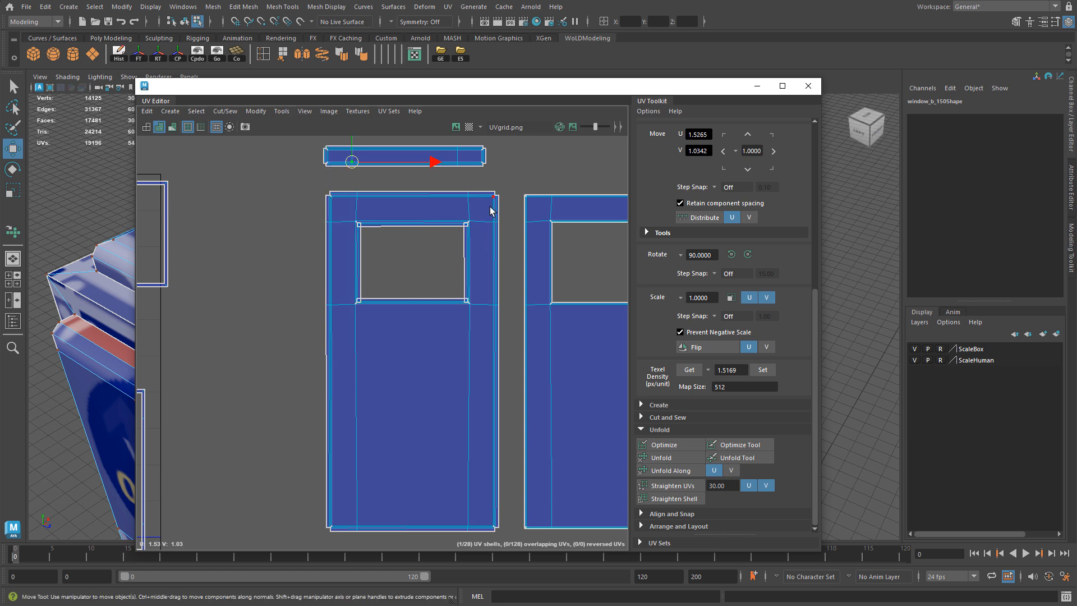
mouse_move(608, 339)
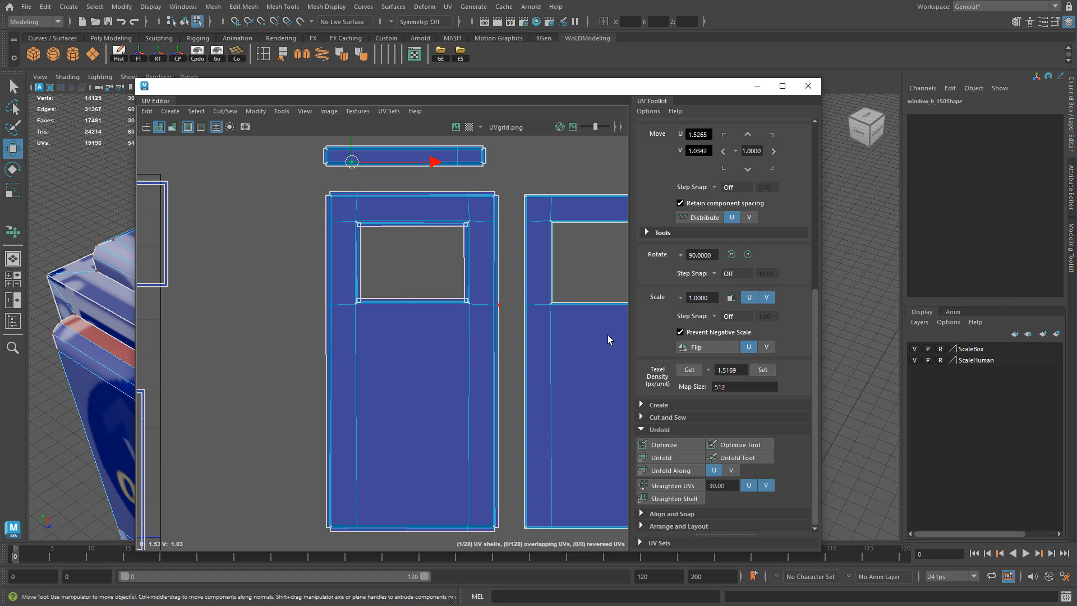
mouse_move(669, 470)
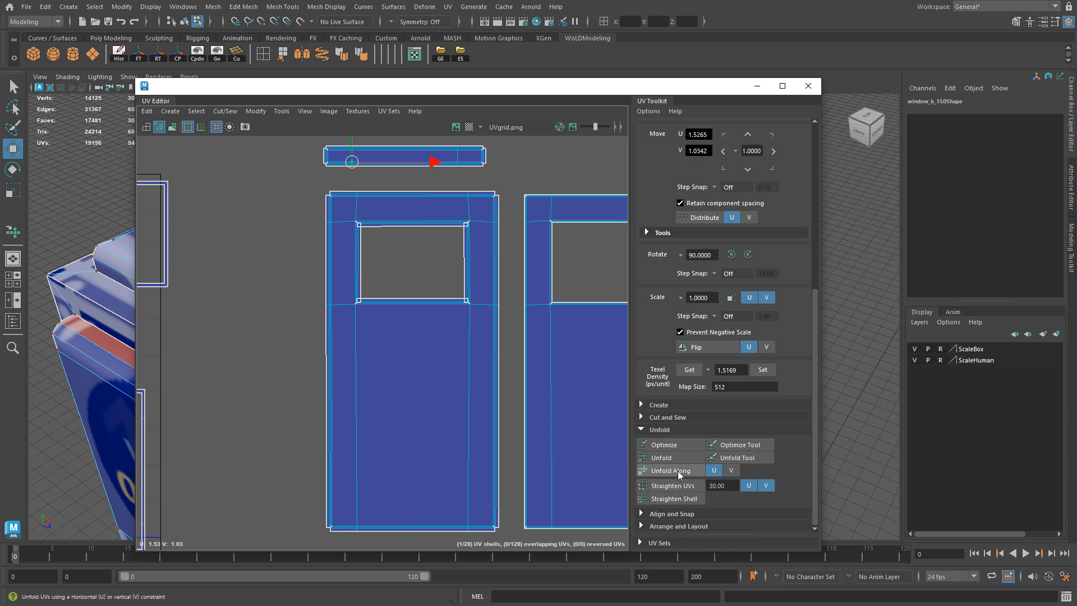